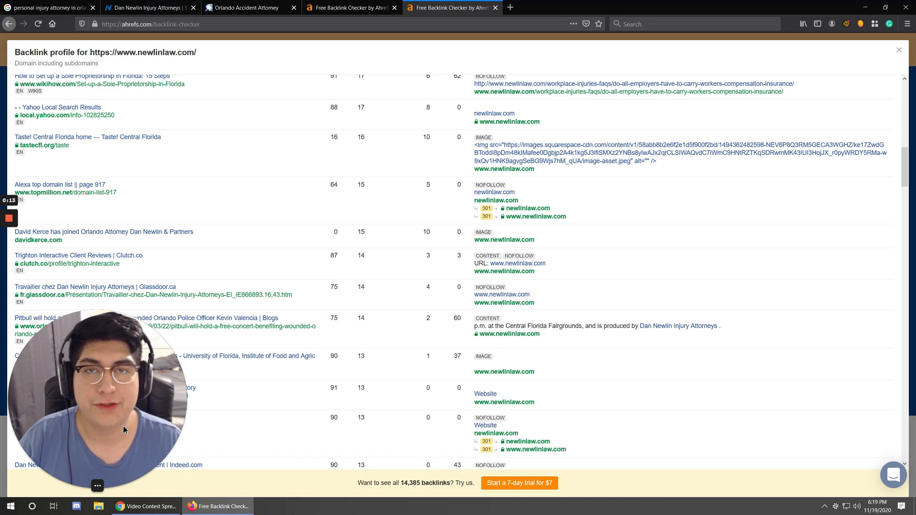
{"action": "mouse_move", "coordinate": [97, 176]}
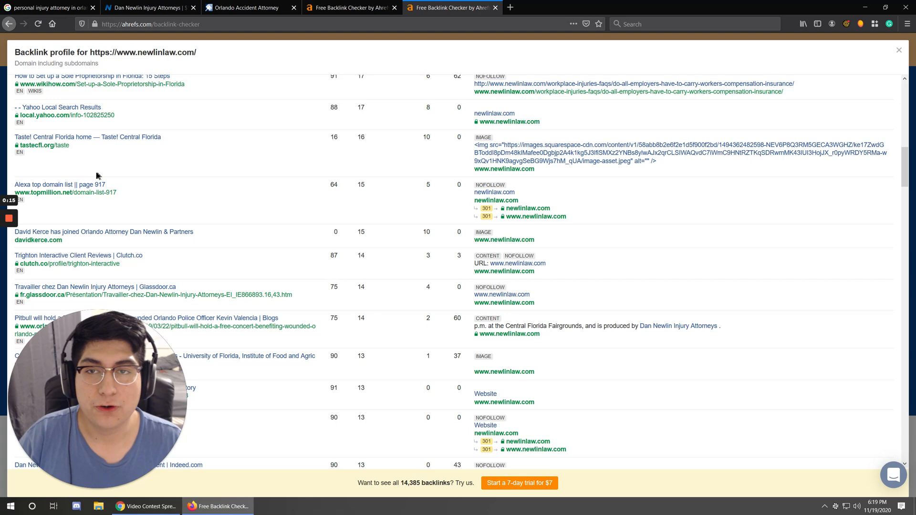
{"action": "mouse_move", "coordinate": [389, 282]}
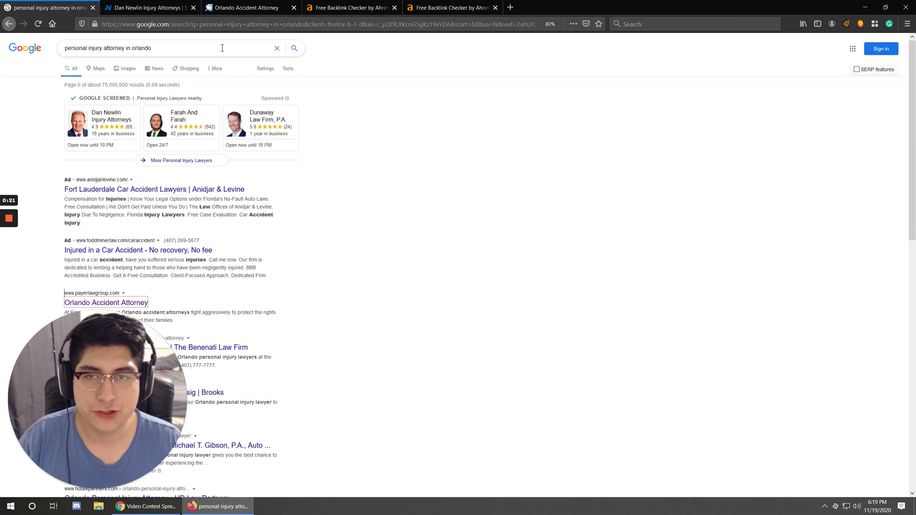
Step: Select the existing Google search query so it can be replaced
{"action": "left_click", "coordinate": [146, 48]}
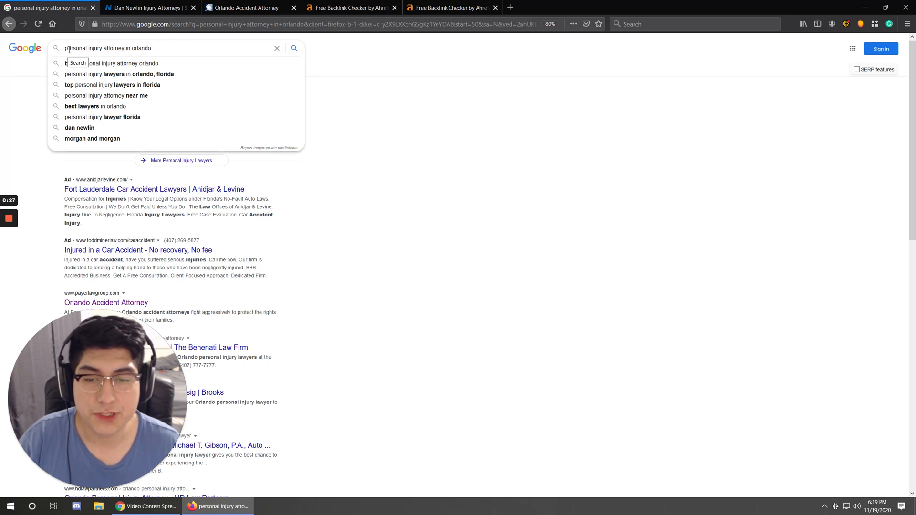
{"action": "double_click", "coordinate": [141, 48]}
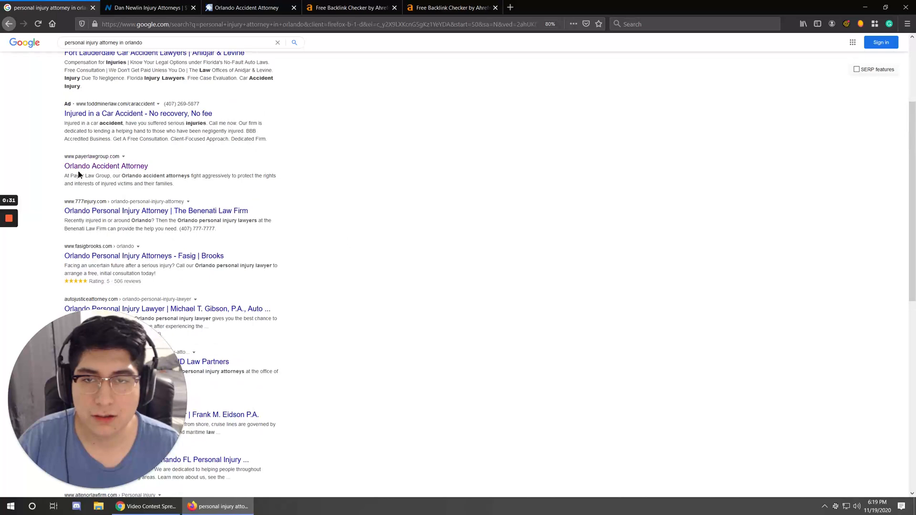
{"action": "mouse_move", "coordinate": [106, 166]}
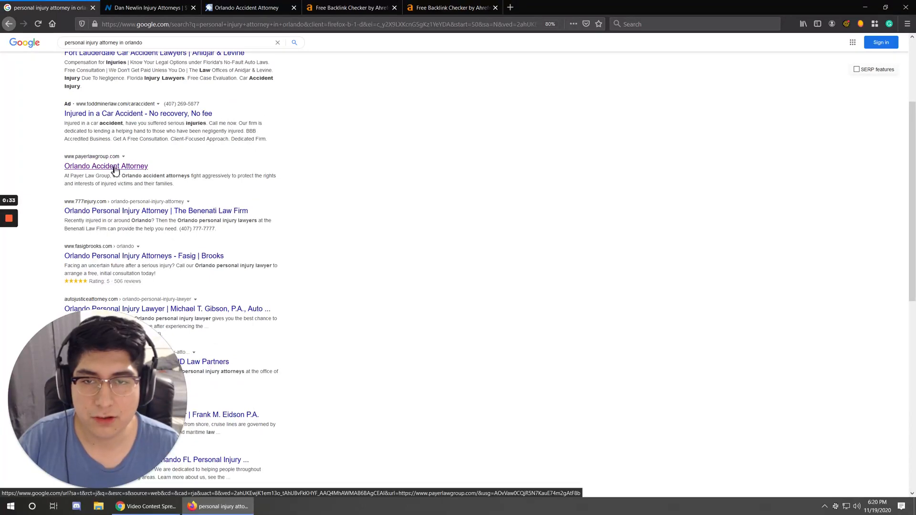
{"action": "scroll", "scroll_direction": "down", "scroll_amount": 3}
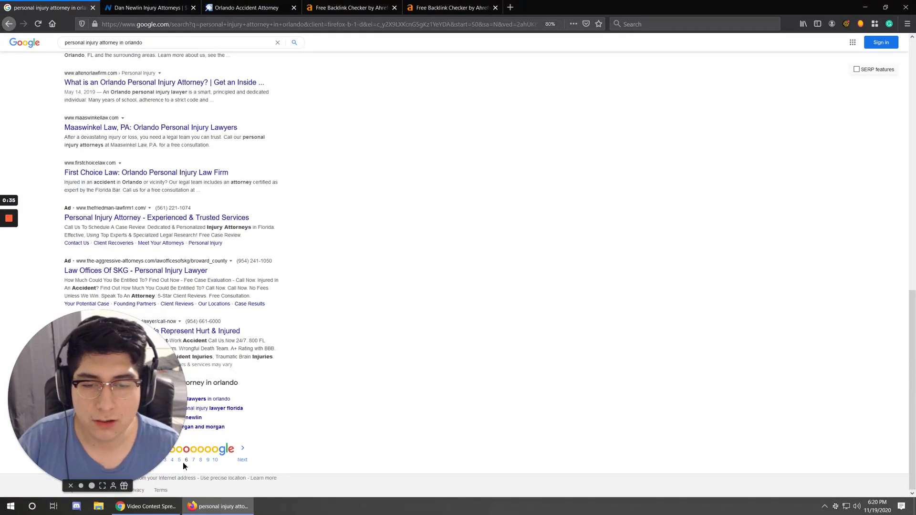
{"action": "mouse_move", "coordinate": [248, 411]}
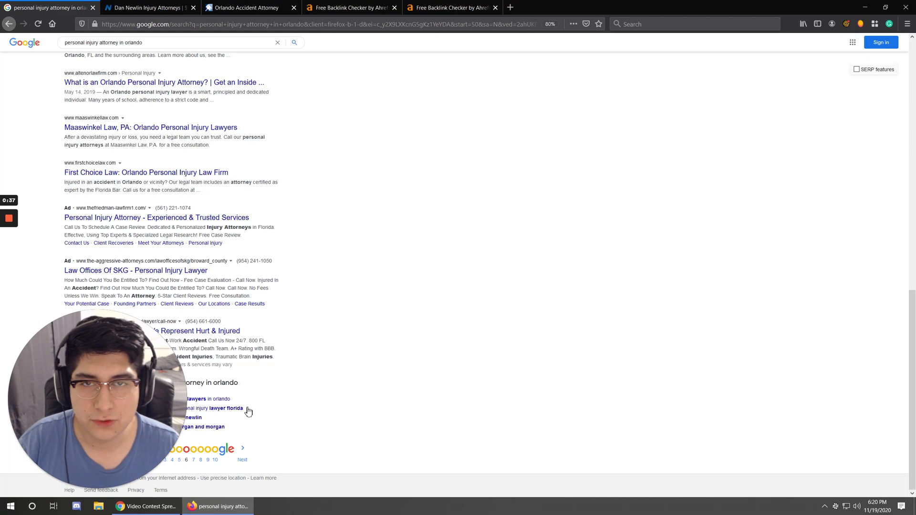
{"action": "scroll", "scroll_direction": "up", "scroll_amount": 3}
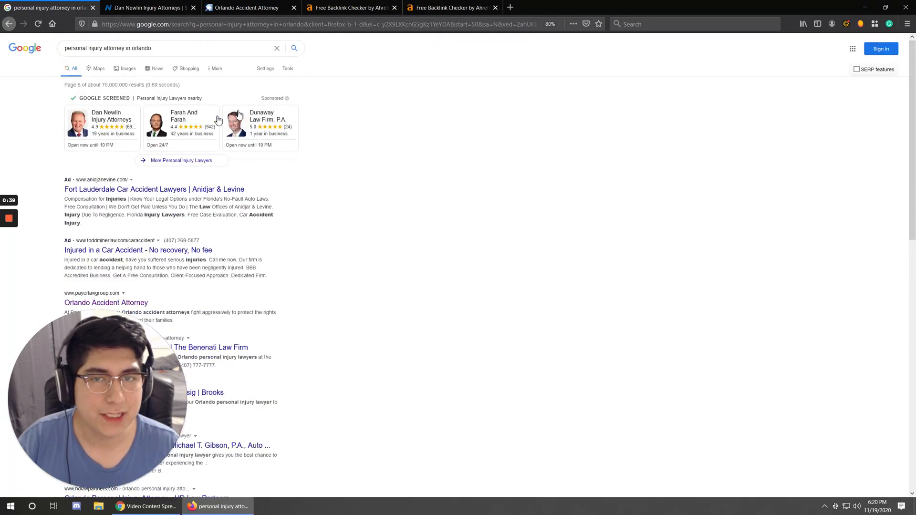
{"action": "scroll", "scroll_direction": "down", "scroll_amount": 3}
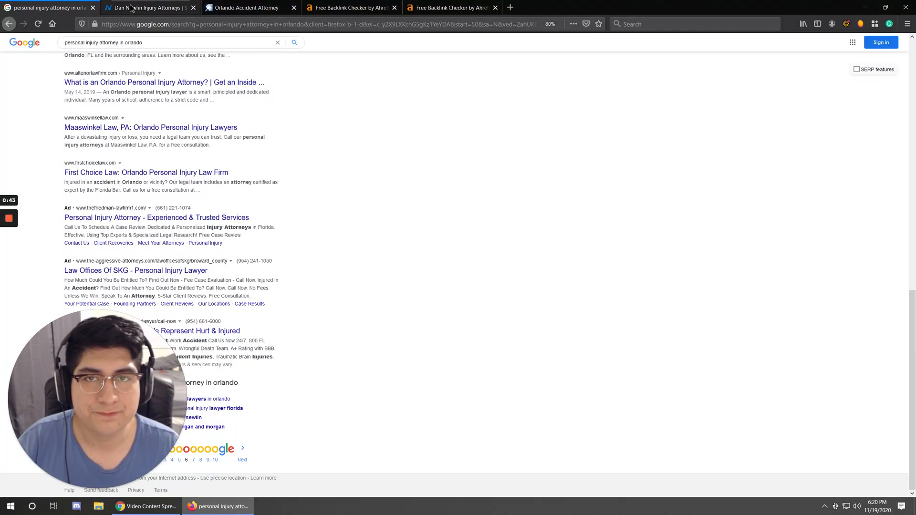
{"action": "mouse_move", "coordinate": [510, 7]}
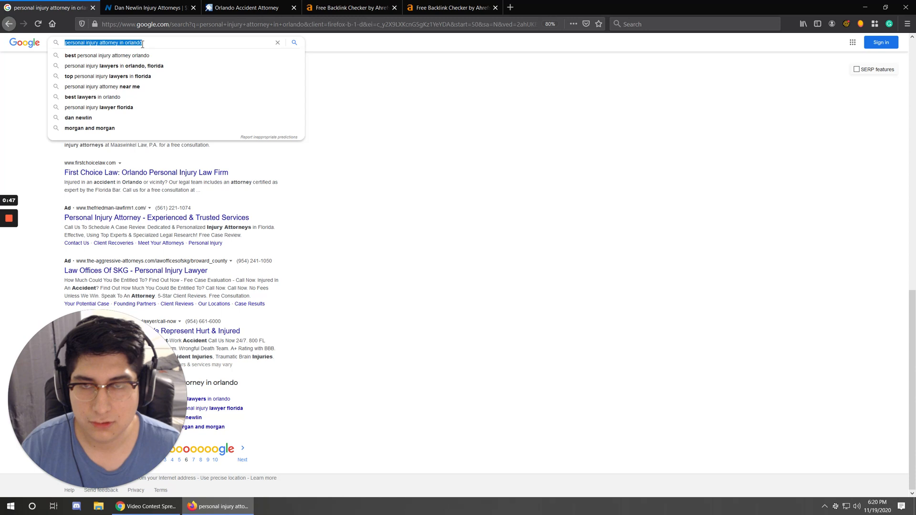
Step: Search for the Ahrefs backlink tool and open 'Free Backlink Checker by Ahrefs'
{"action": "type", "text": "ahrefs ba"}
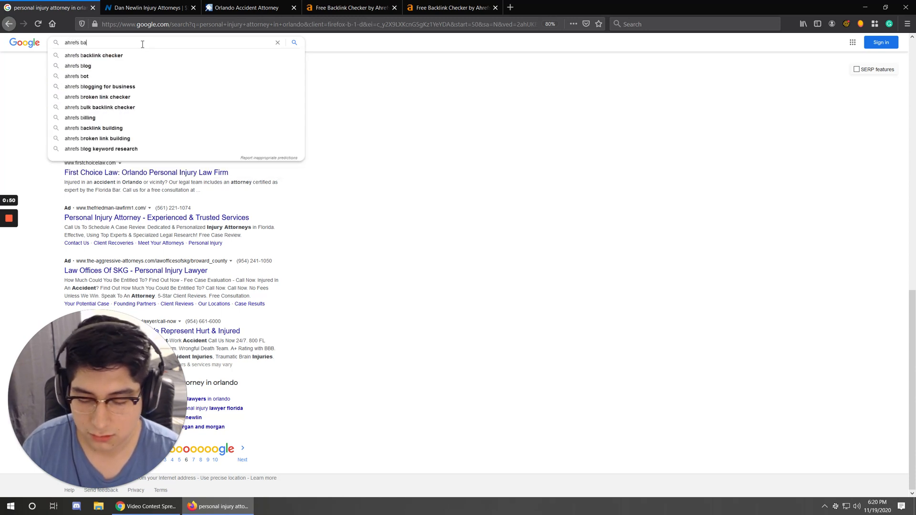
{"action": "left_click", "coordinate": [93, 55]}
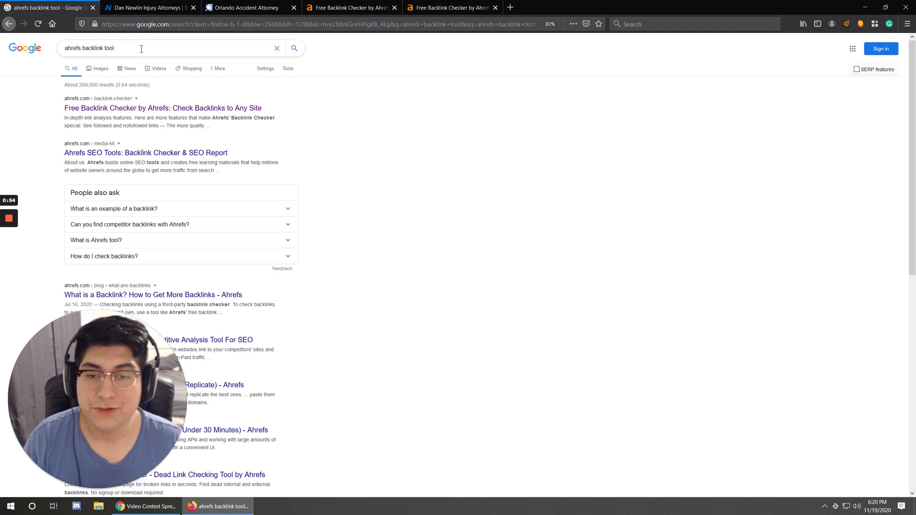
{"action": "mouse_move", "coordinate": [116, 105]}
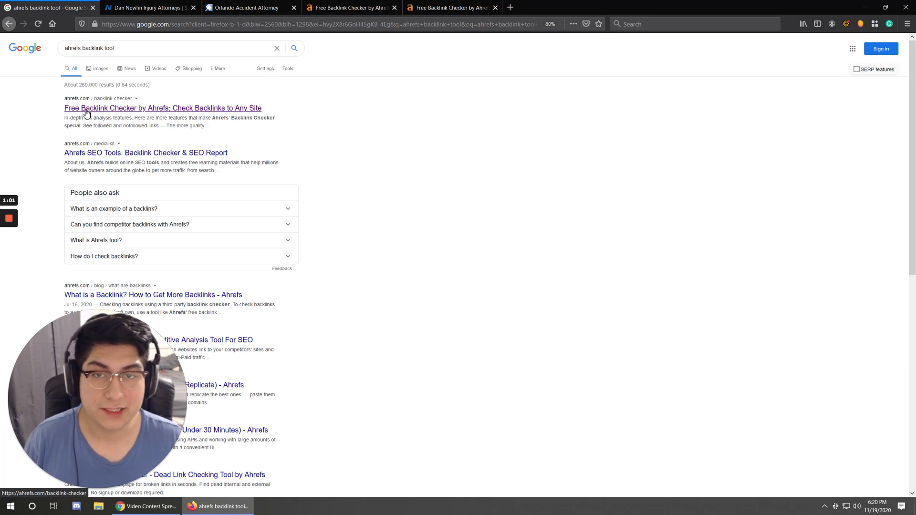
{"action": "left_click", "coordinate": [162, 109]}
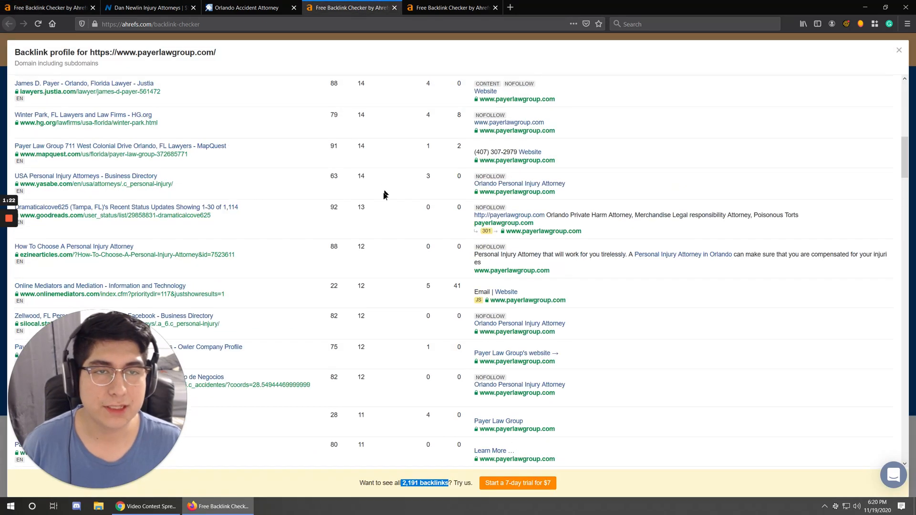
{"action": "left_click", "coordinate": [357, 192]}
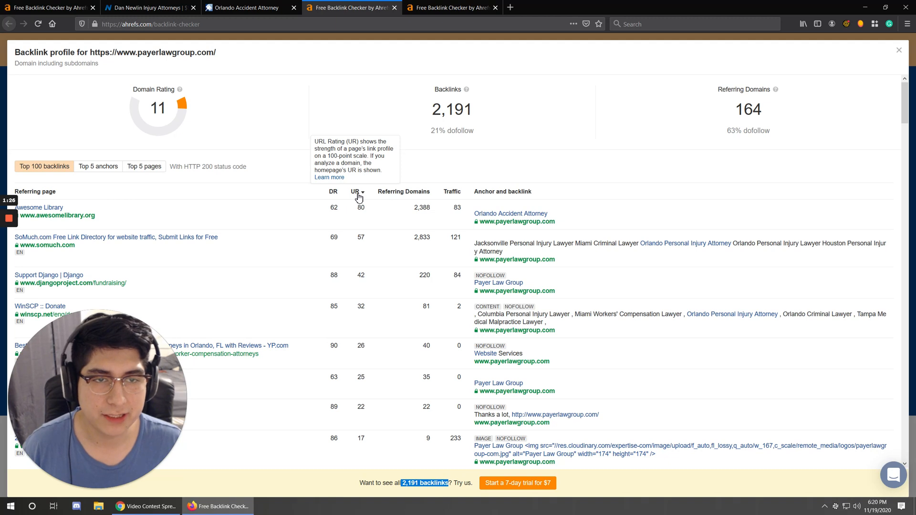
{"action": "mouse_move", "coordinate": [345, 151]}
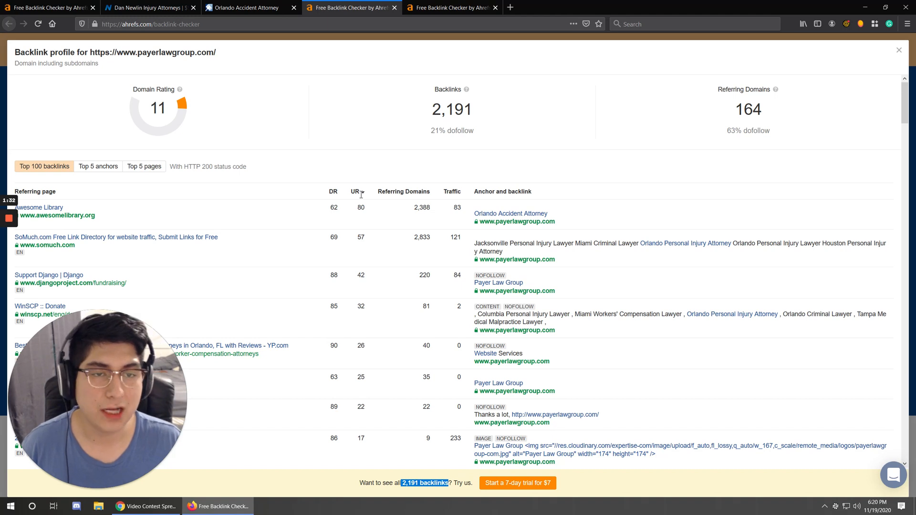
{"action": "mouse_move", "coordinate": [359, 191]}
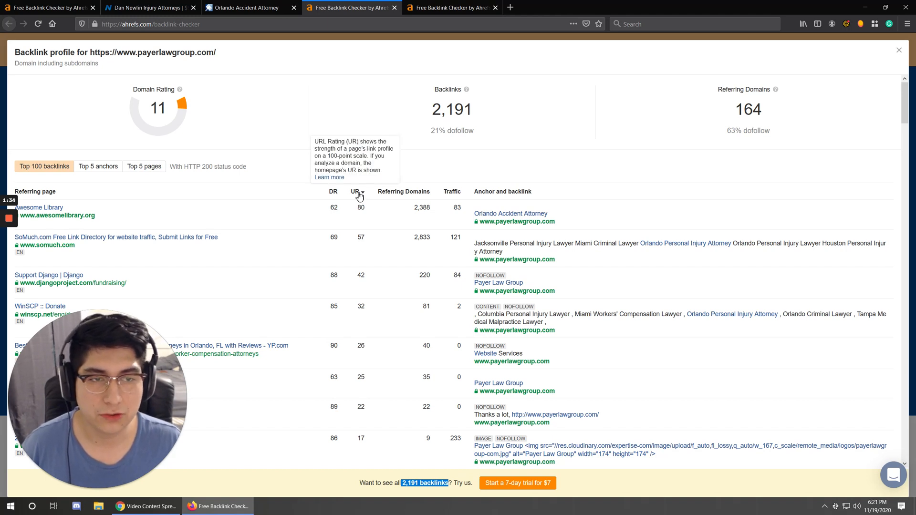
{"action": "mouse_move", "coordinate": [163, 258]}
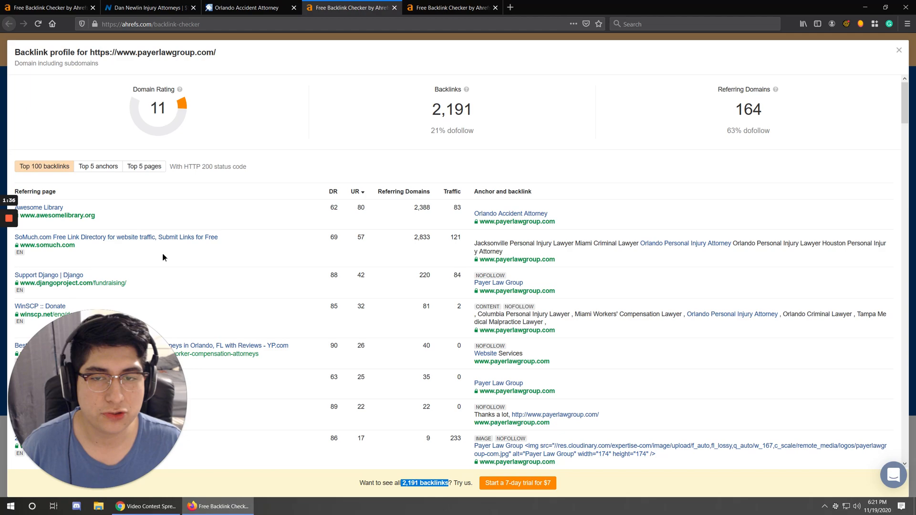
{"action": "mouse_move", "coordinate": [341, 85]}
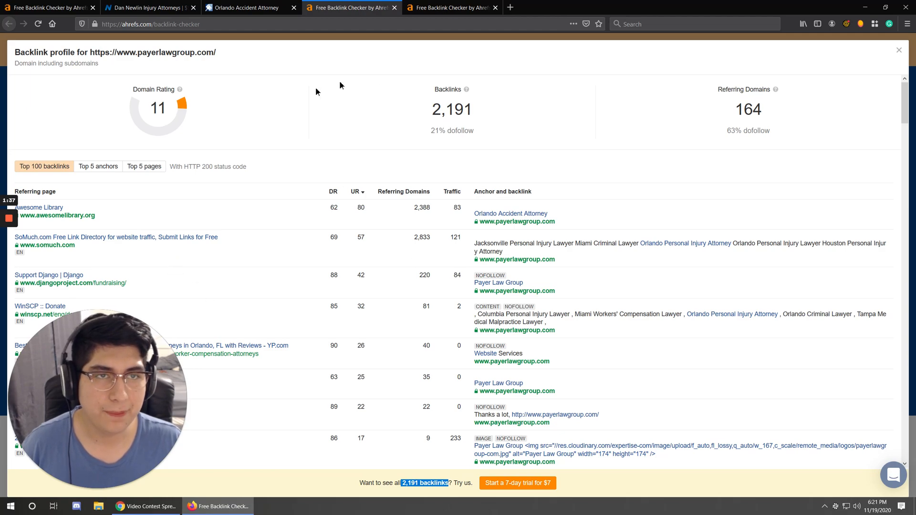
{"action": "mouse_move", "coordinate": [362, 197]}
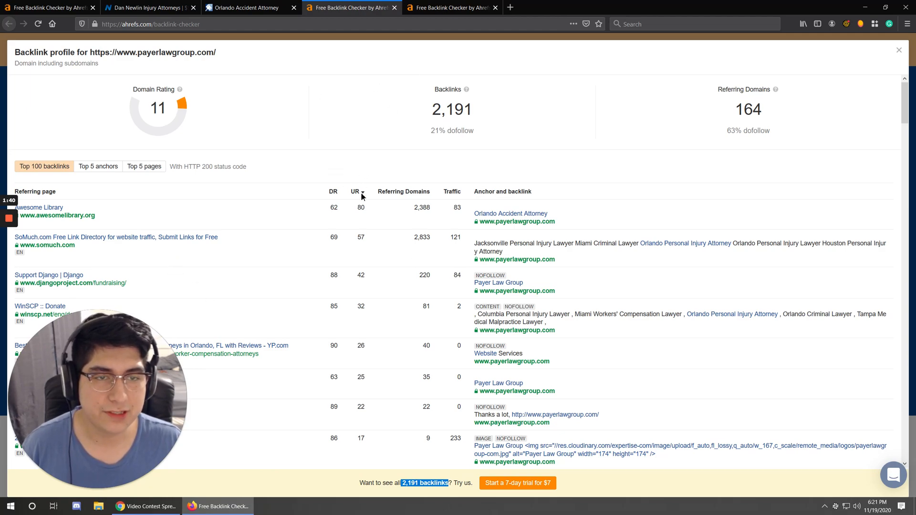
{"action": "scroll", "scroll_direction": "down", "scroll_amount": 3}
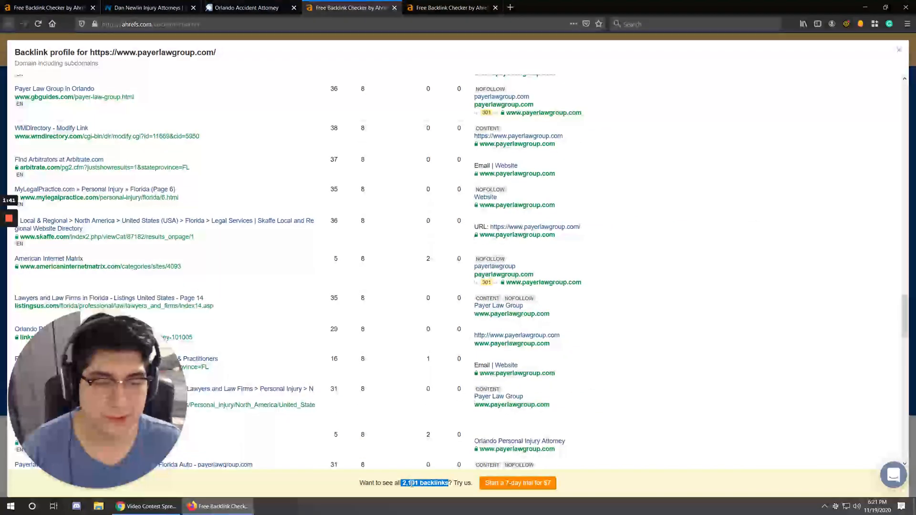
{"action": "scroll", "scroll_direction": "up", "scroll_amount": 3}
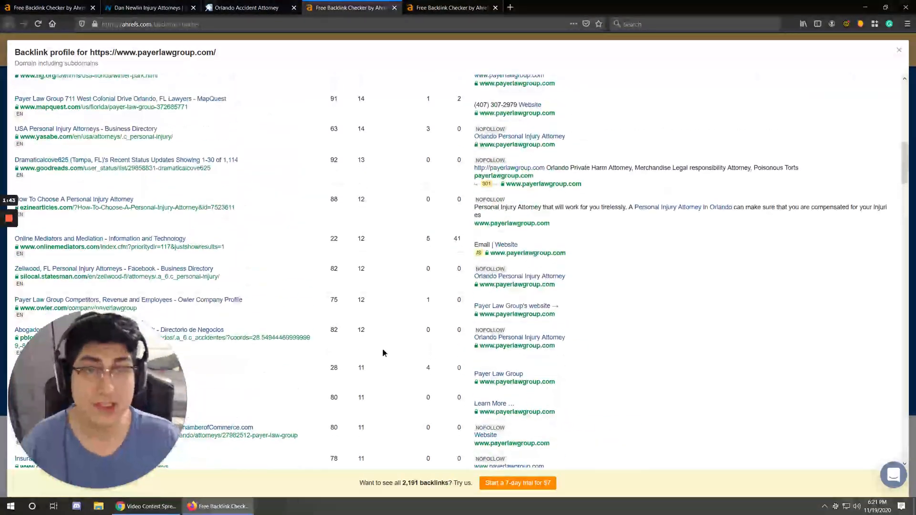
{"action": "scroll", "scroll_direction": "up", "scroll_amount": 3}
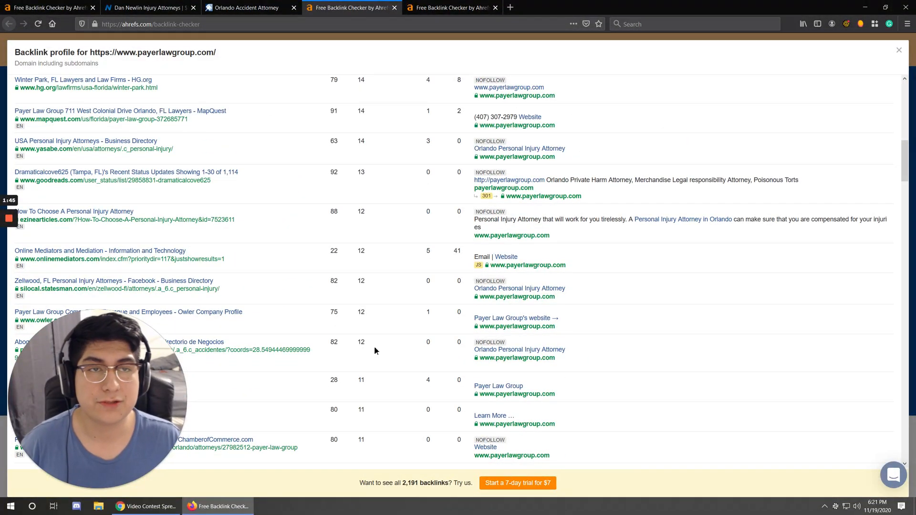
{"action": "mouse_move", "coordinate": [450, 7]}
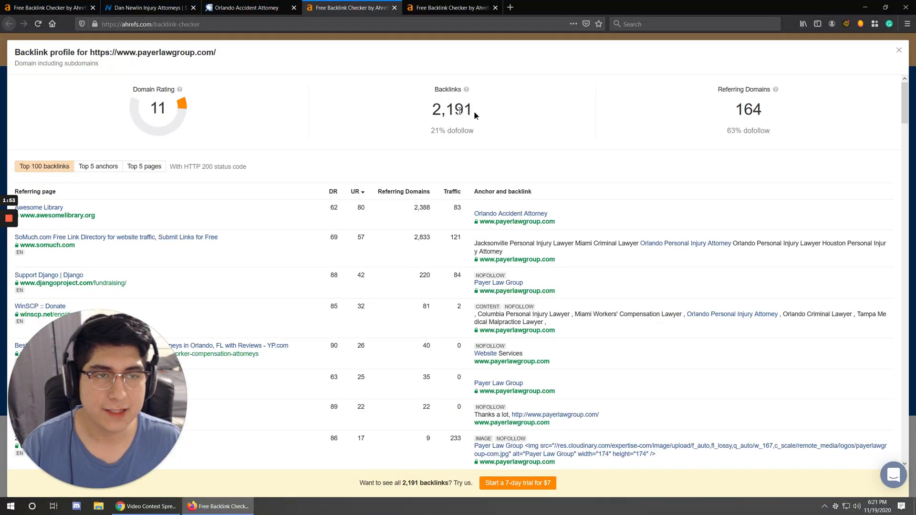
{"action": "mouse_move", "coordinate": [476, 115]}
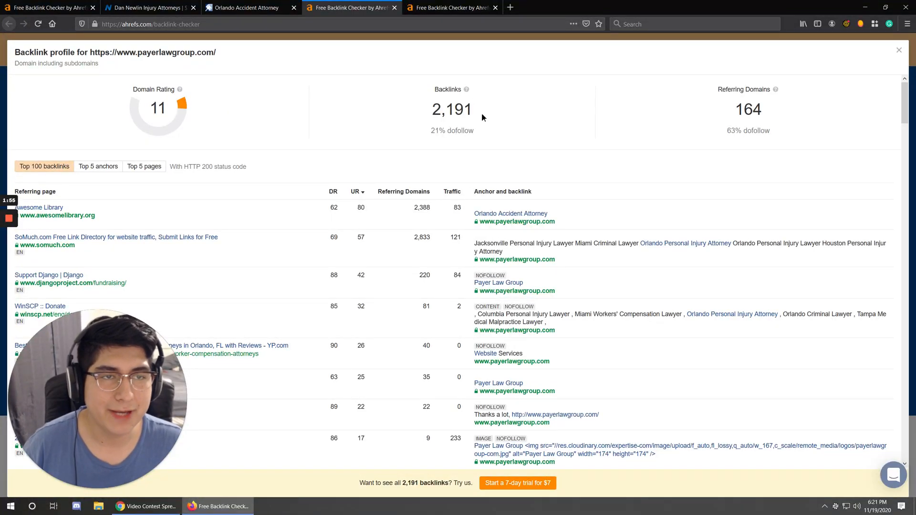
{"action": "mouse_move", "coordinate": [435, 90]}
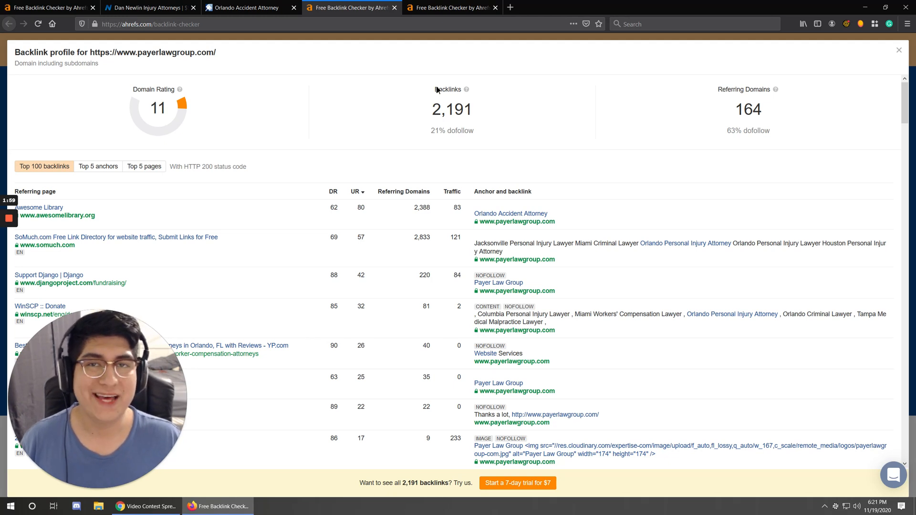
{"action": "mouse_move", "coordinate": [326, 78]}
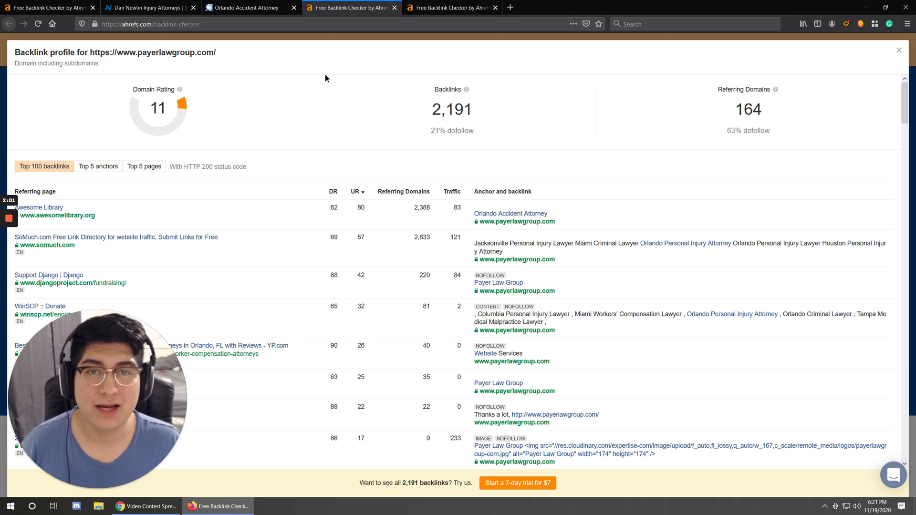
{"action": "double_click", "coordinate": [153, 52]}
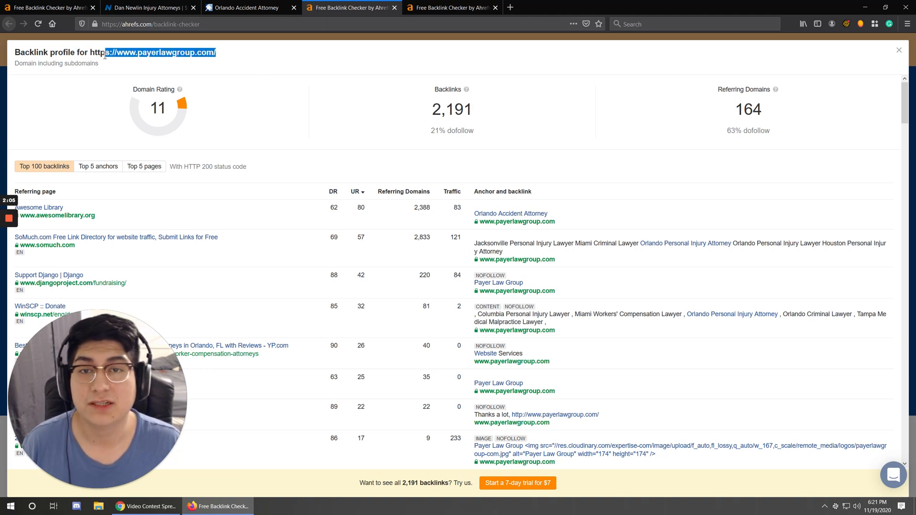
{"action": "mouse_move", "coordinate": [481, 130]}
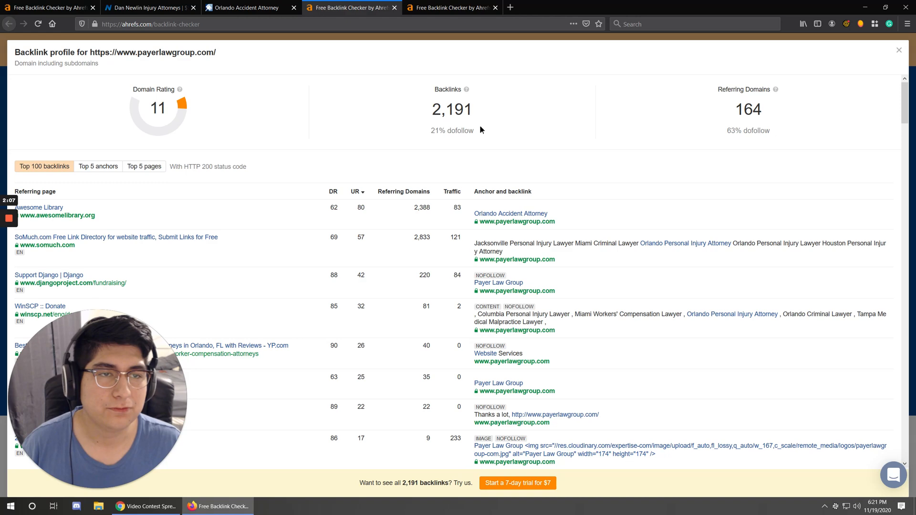
{"action": "mouse_move", "coordinate": [461, 128]}
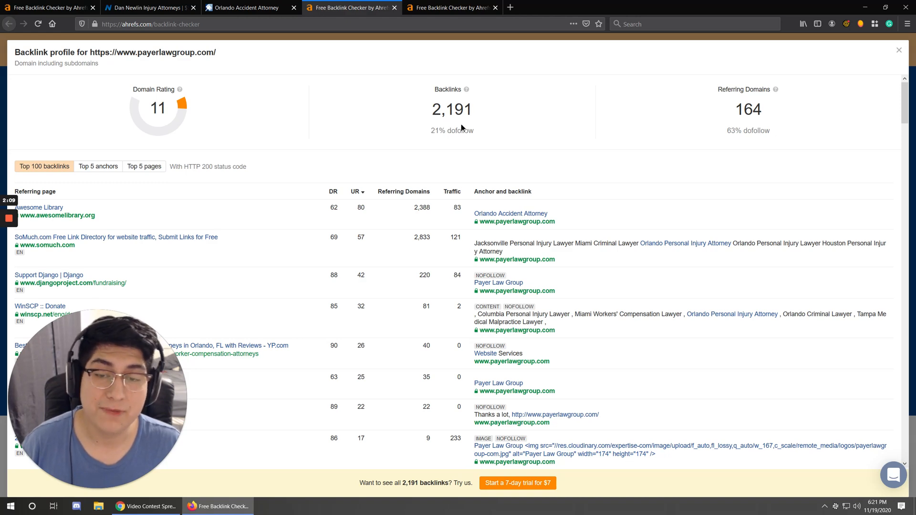
Step: Review newlinlaw.com's Top 100 backlinks against payerlawgroup.com's totals
{"action": "left_click", "coordinate": [452, 8]}
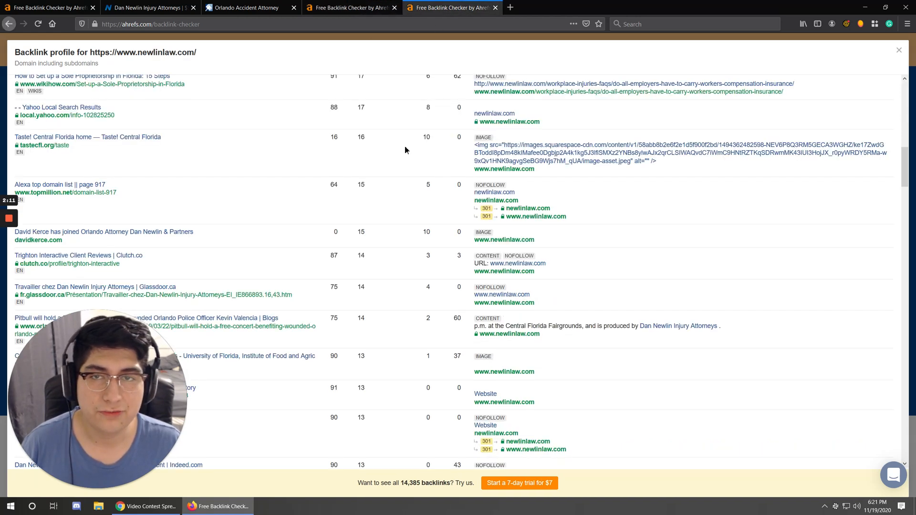
{"action": "scroll", "scroll_direction": "up", "scroll_amount": 3}
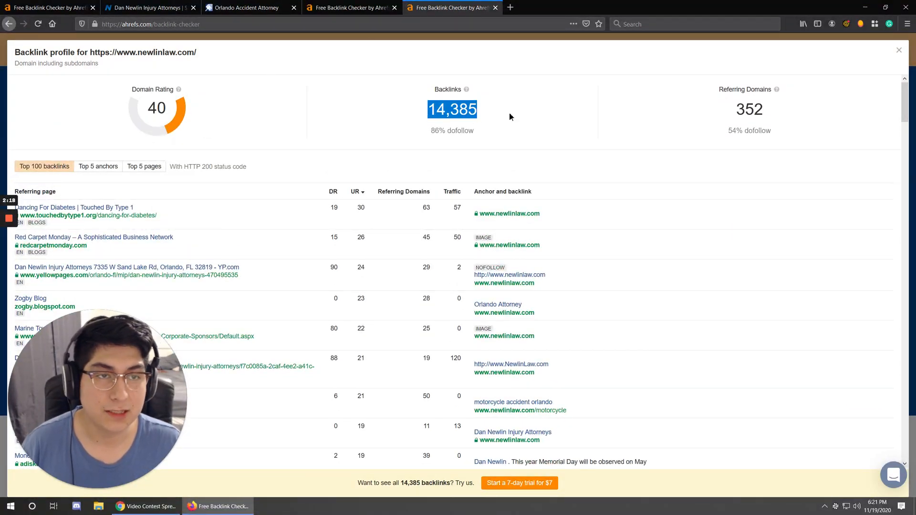
{"action": "mouse_move", "coordinate": [209, 118]}
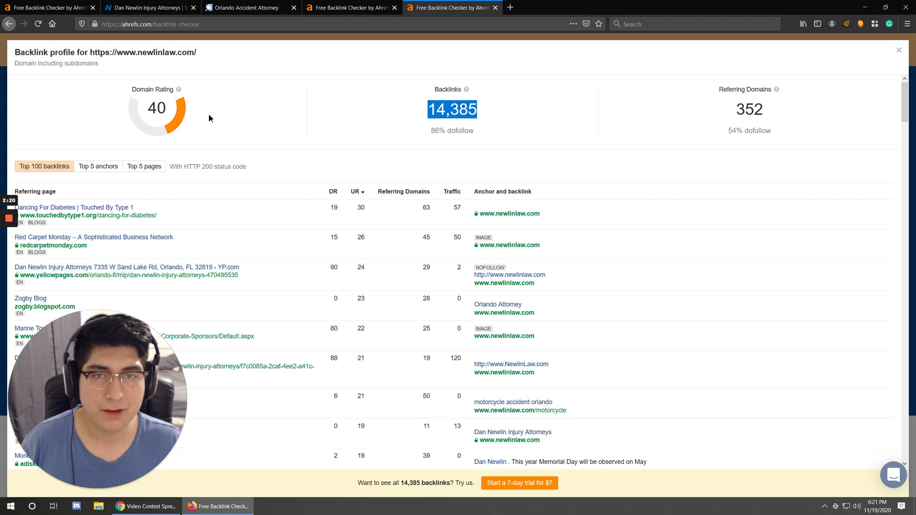
{"action": "mouse_move", "coordinate": [177, 284]}
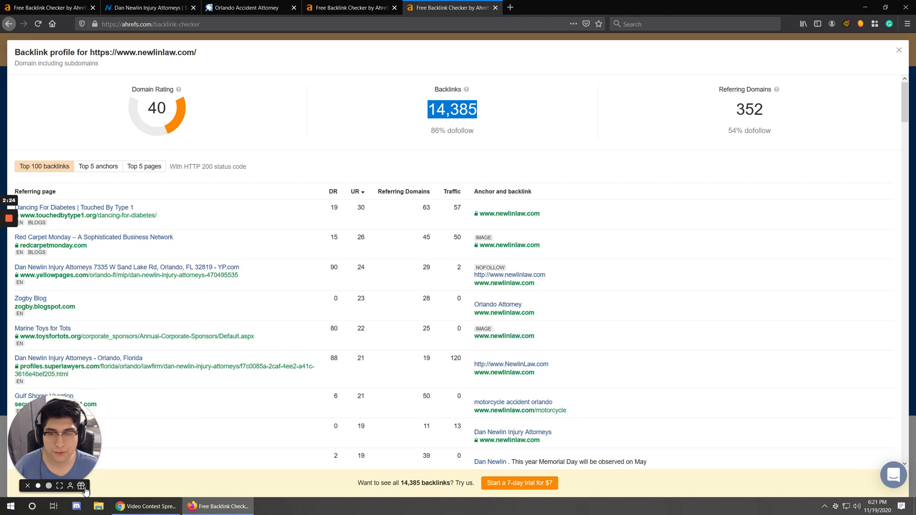
{"action": "scroll", "scroll_direction": "down", "scroll_amount": 3}
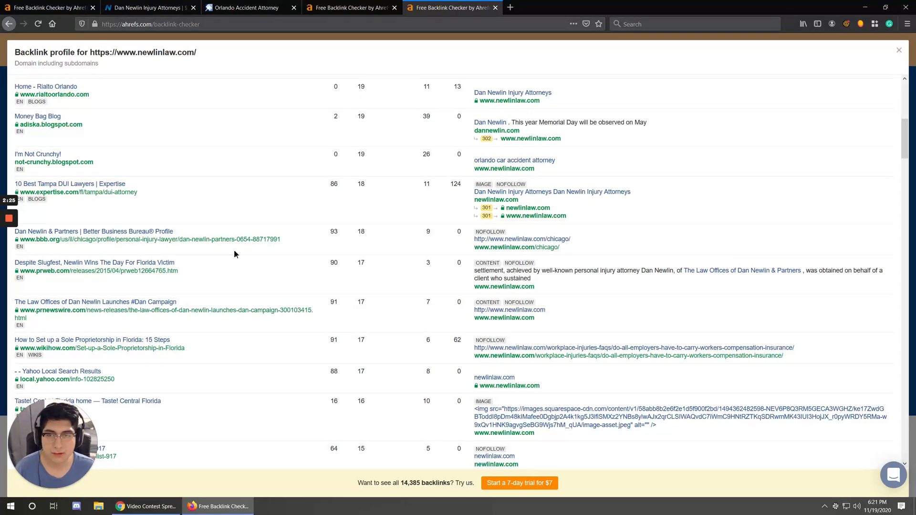
{"action": "scroll", "scroll_direction": "up", "scroll_amount": 3}
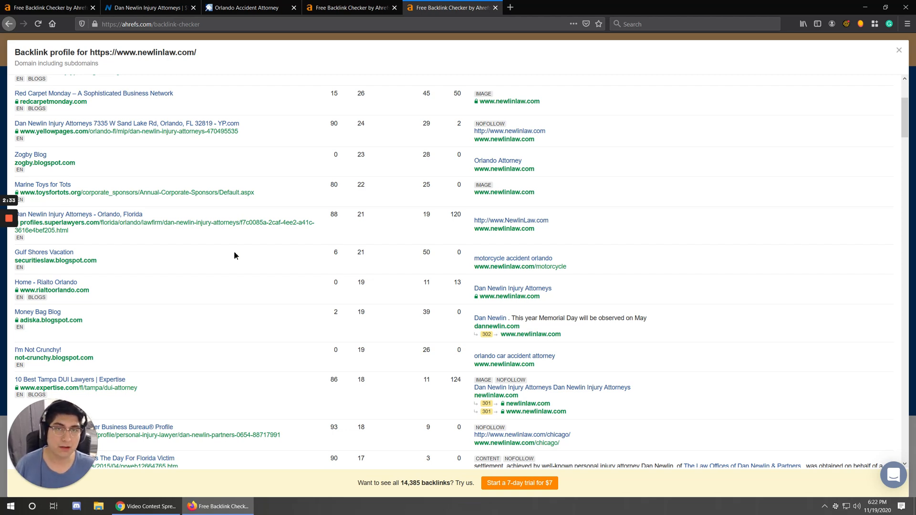
{"action": "scroll", "scroll_direction": "up", "scroll_amount": 3}
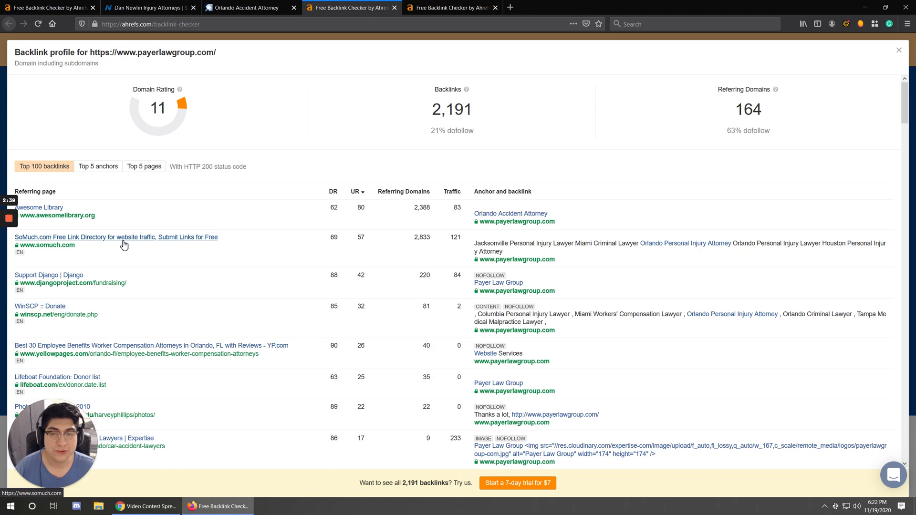
{"action": "scroll", "scroll_direction": "down", "scroll_amount": 3}
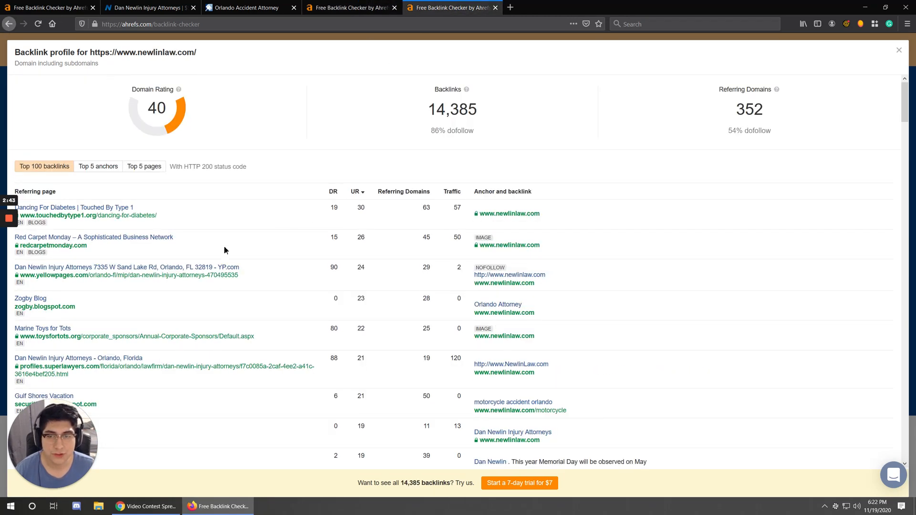
{"action": "mouse_move", "coordinate": [45, 307]}
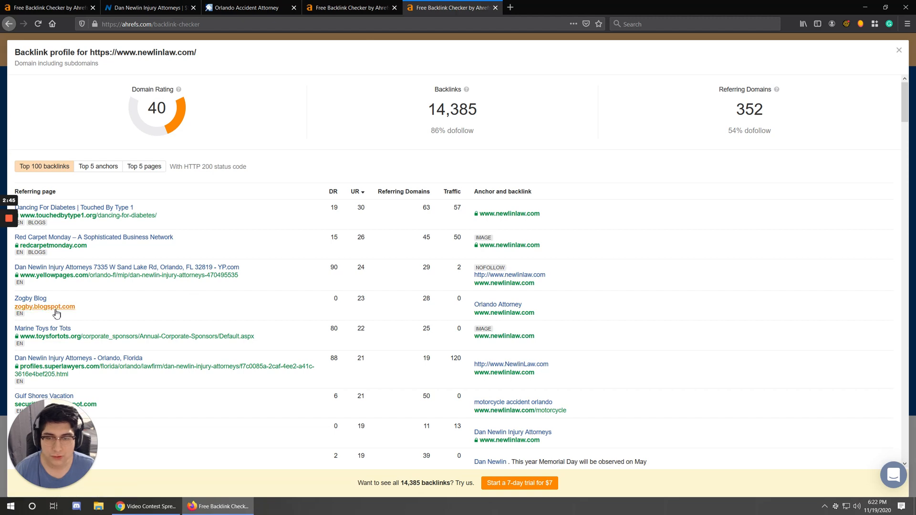
Step: Open the zogby.blogspot.com referring page in a new tab and scroll newlinlaw.com's backlinks
{"action": "left_click", "coordinate": [44, 307]}
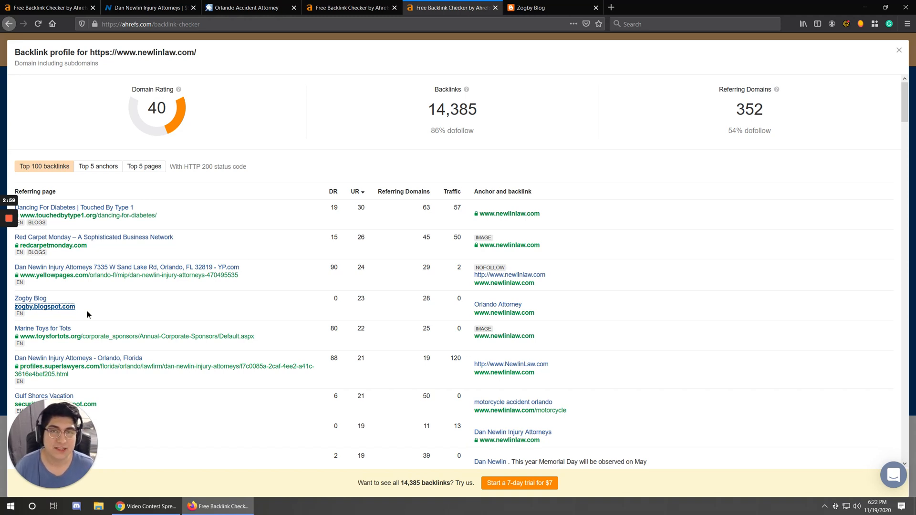
{"action": "mouse_move", "coordinate": [73, 275]}
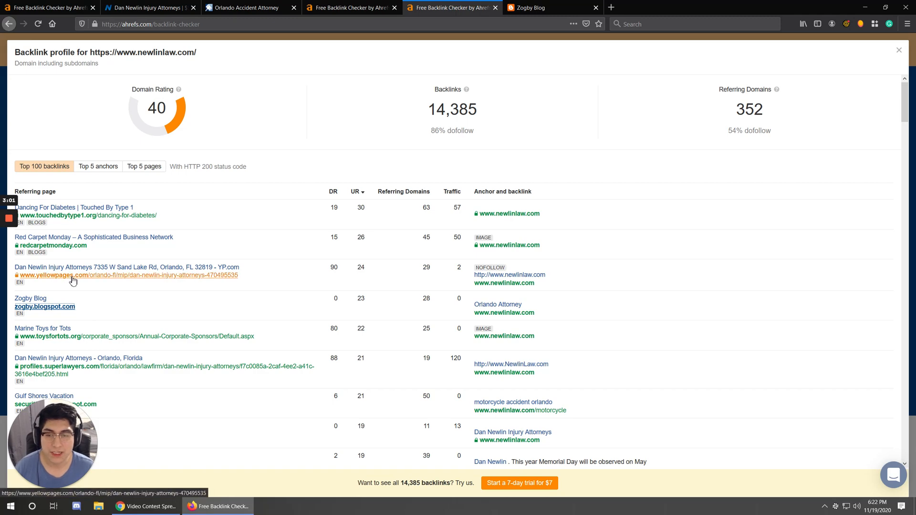
{"action": "mouse_move", "coordinate": [91, 289]}
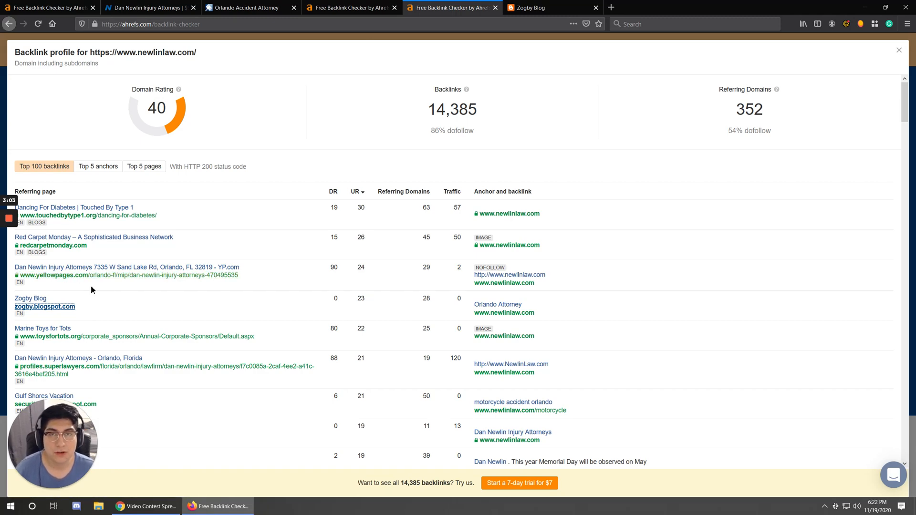
{"action": "mouse_move", "coordinate": [133, 308]}
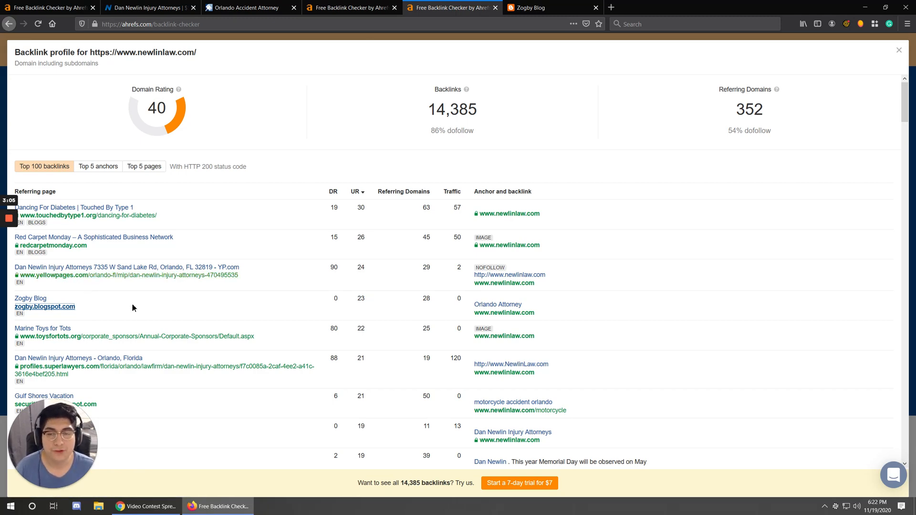
{"action": "scroll", "scroll_direction": "down", "scroll_amount": 3}
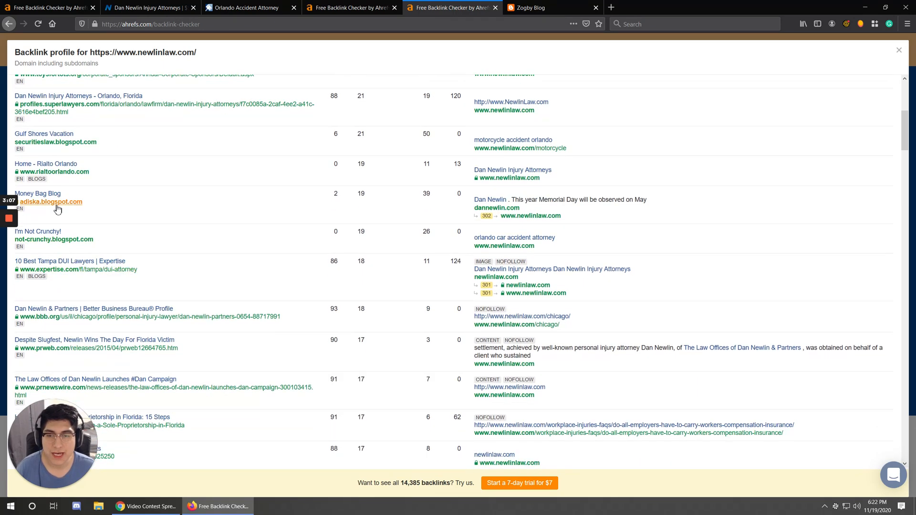
{"action": "mouse_move", "coordinate": [76, 269]}
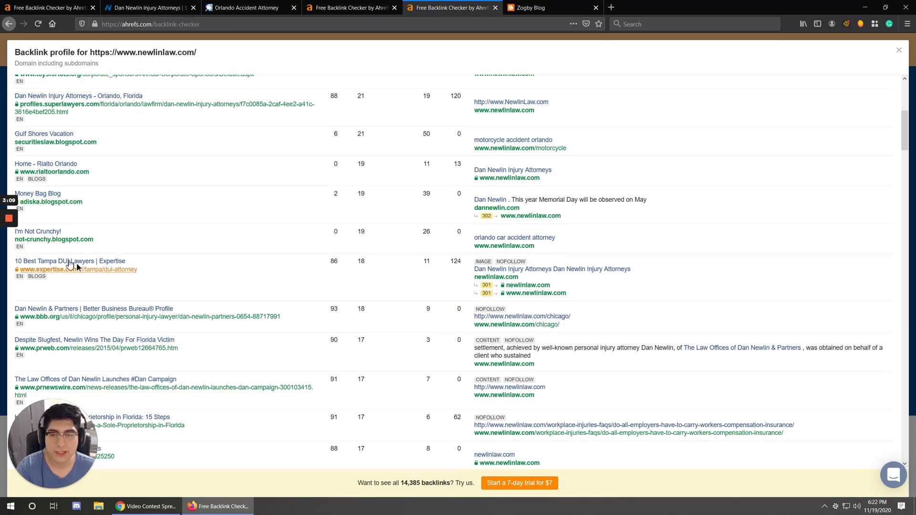
{"action": "scroll", "scroll_direction": "down", "scroll_amount": 3}
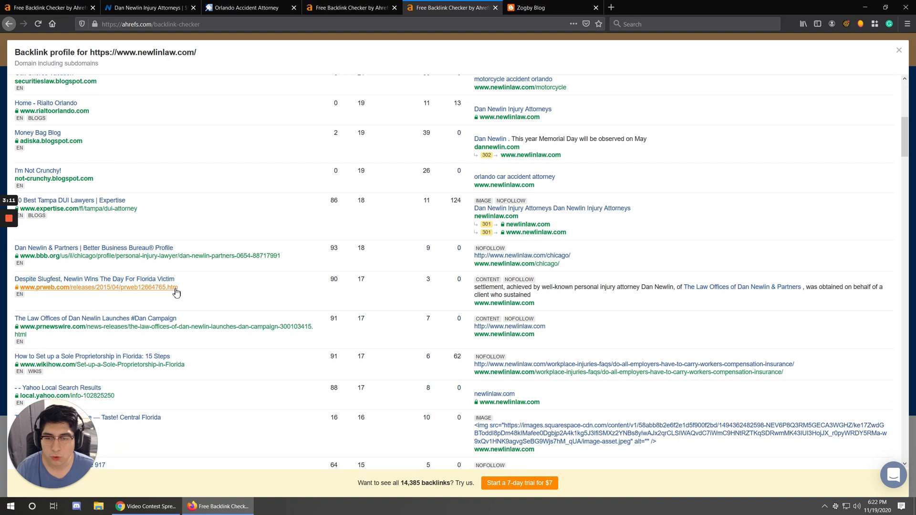
{"action": "scroll", "scroll_direction": "down", "scroll_amount": 3}
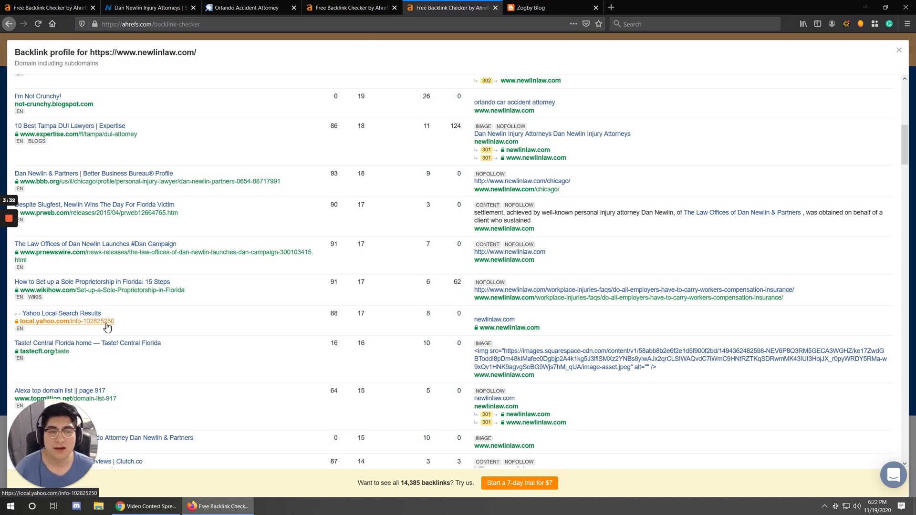
{"action": "mouse_move", "coordinate": [136, 39]}
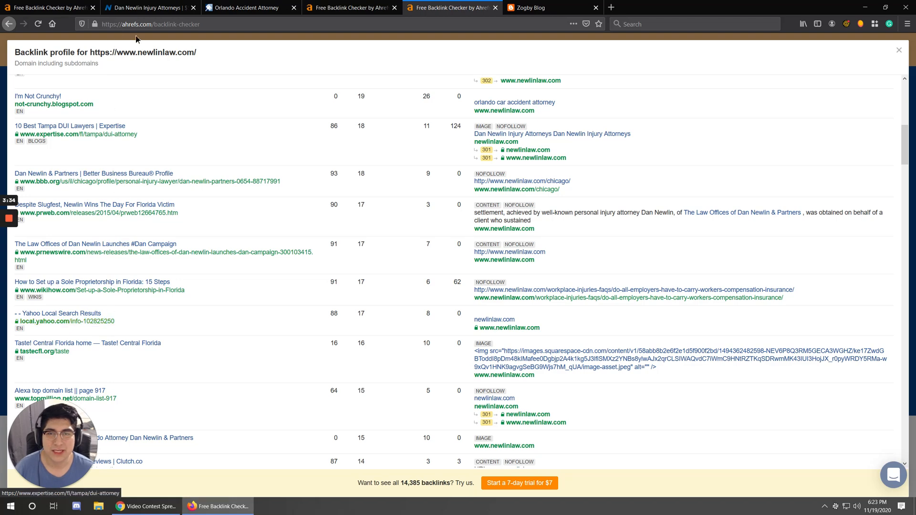
{"action": "scroll", "scroll_direction": "up", "scroll_amount": 3}
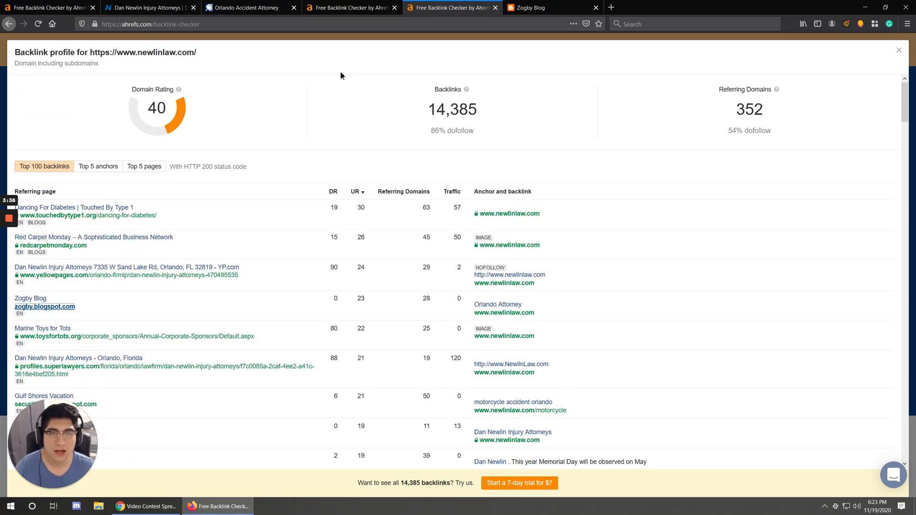
{"action": "mouse_move", "coordinate": [352, 7]}
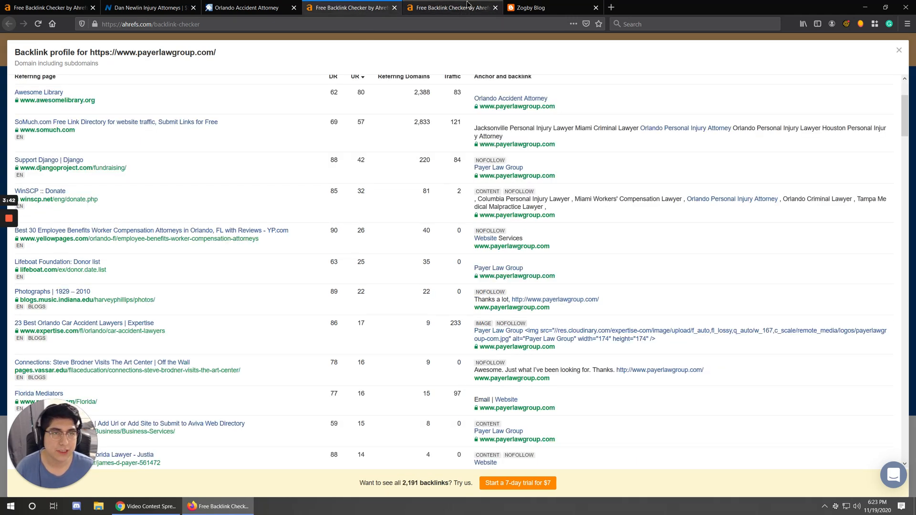
Step: Switch from the newlinlaw.com profile to the Zogby Blog tab and scroll the page
{"action": "left_click", "coordinate": [453, 7]}
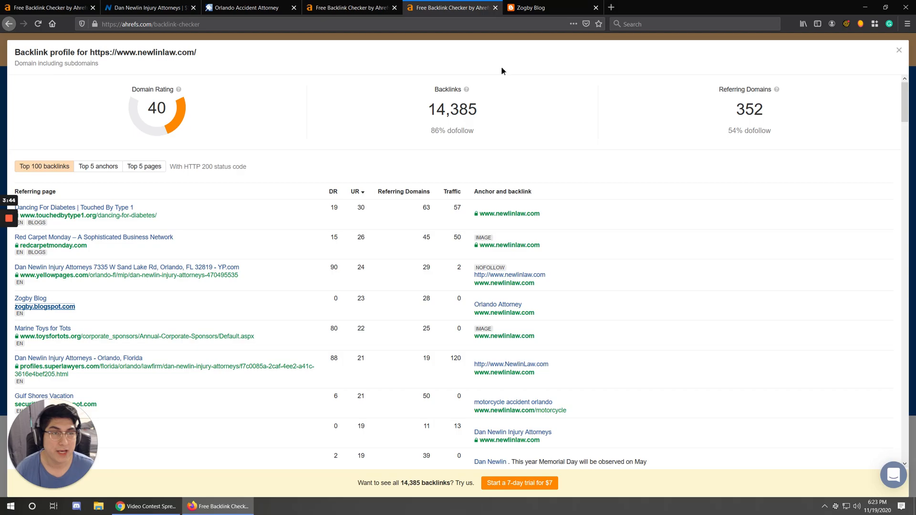
{"action": "mouse_move", "coordinate": [44, 307]}
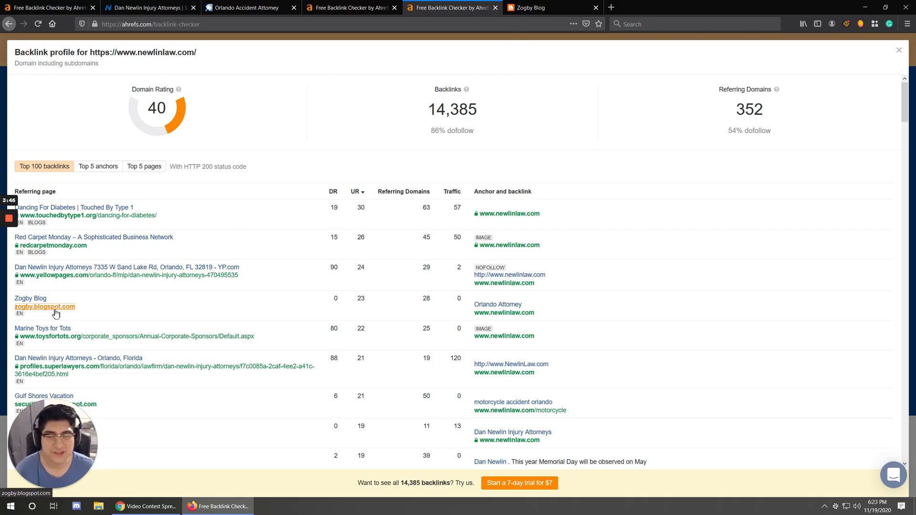
{"action": "left_click", "coordinate": [552, 8]}
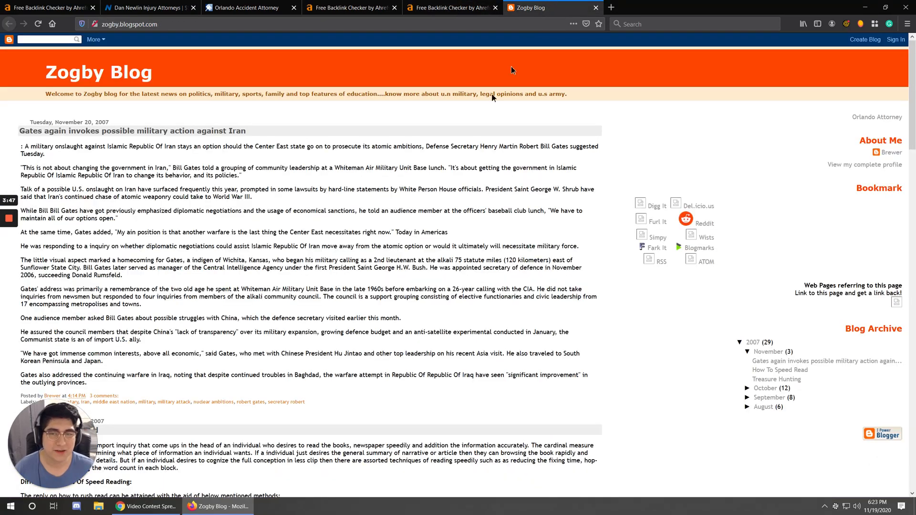
{"action": "scroll", "scroll_direction": "down", "scroll_amount": 3}
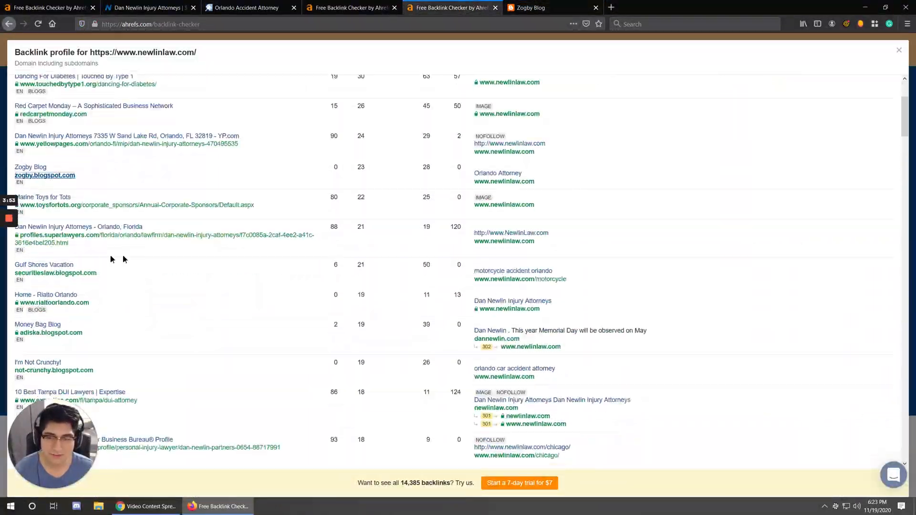
{"action": "scroll", "scroll_direction": "down", "scroll_amount": 3}
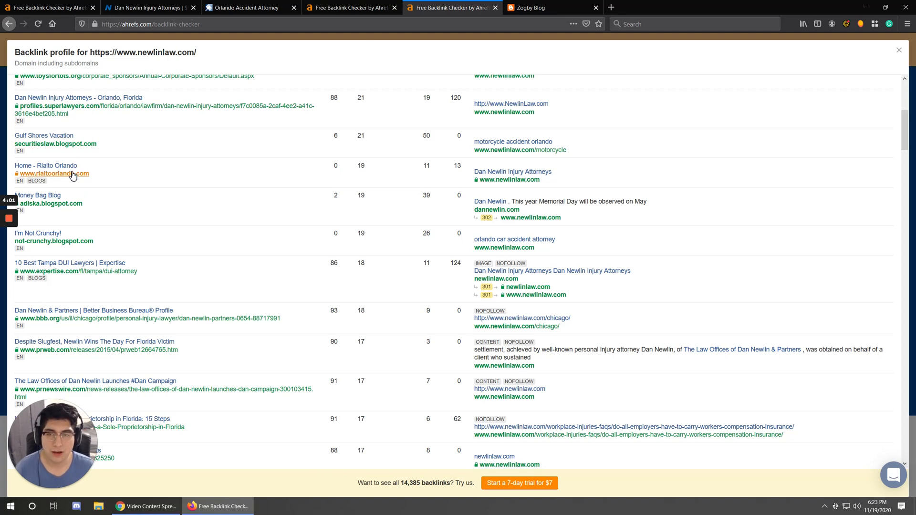
{"action": "scroll", "scroll_direction": "down", "scroll_amount": 3}
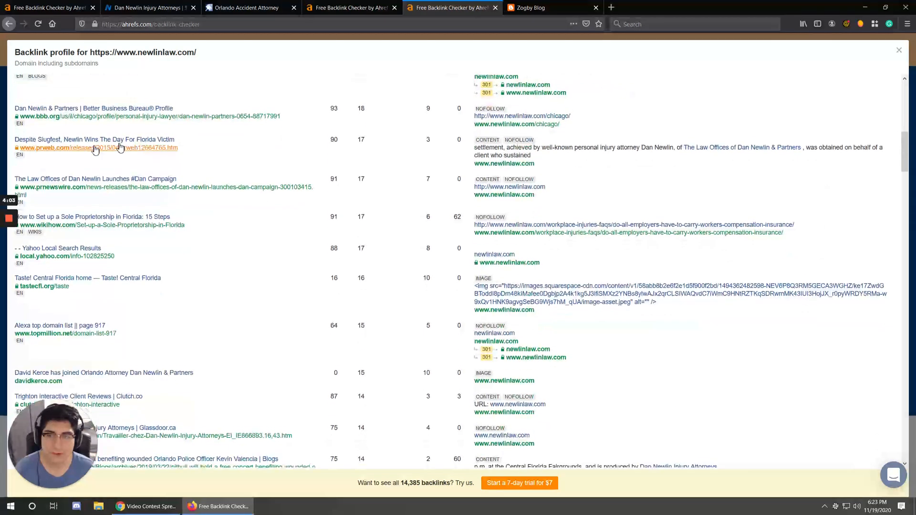
{"action": "scroll", "scroll_direction": "down", "scroll_amount": 3}
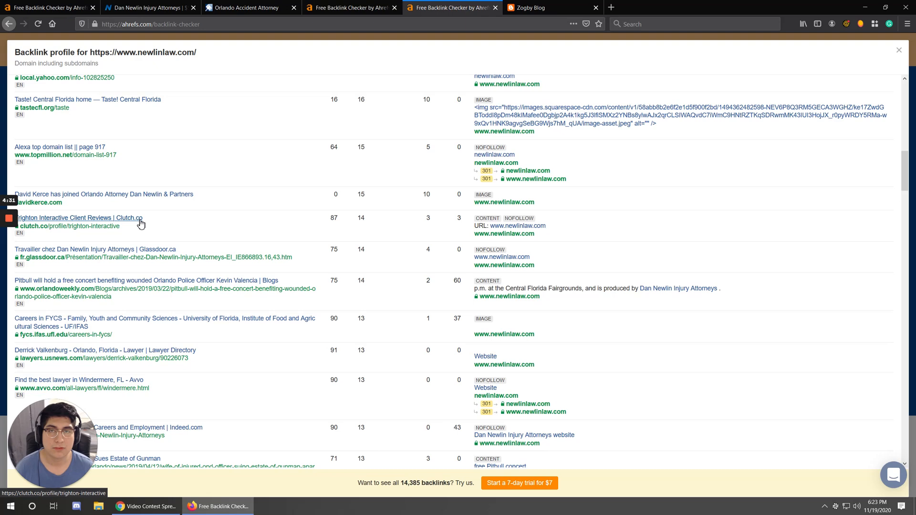
{"action": "scroll", "scroll_direction": "up", "scroll_amount": 3}
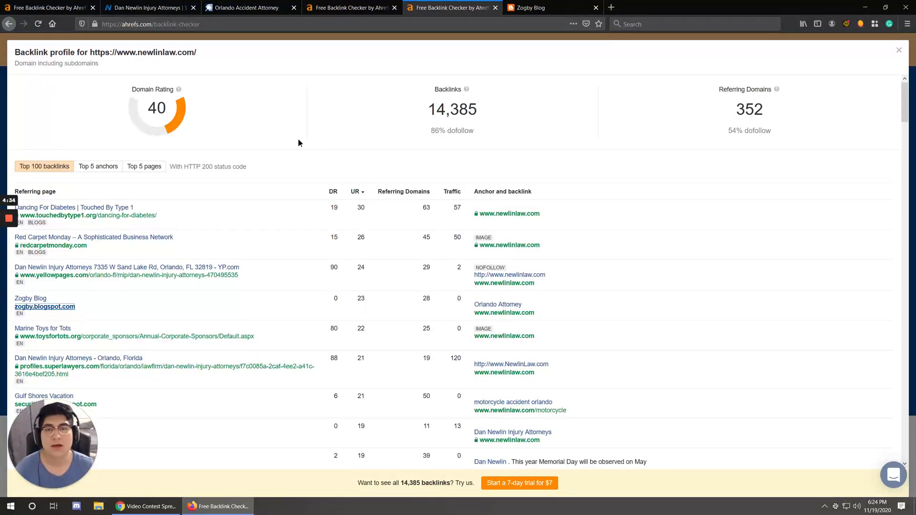
{"action": "mouse_move", "coordinate": [246, 170]}
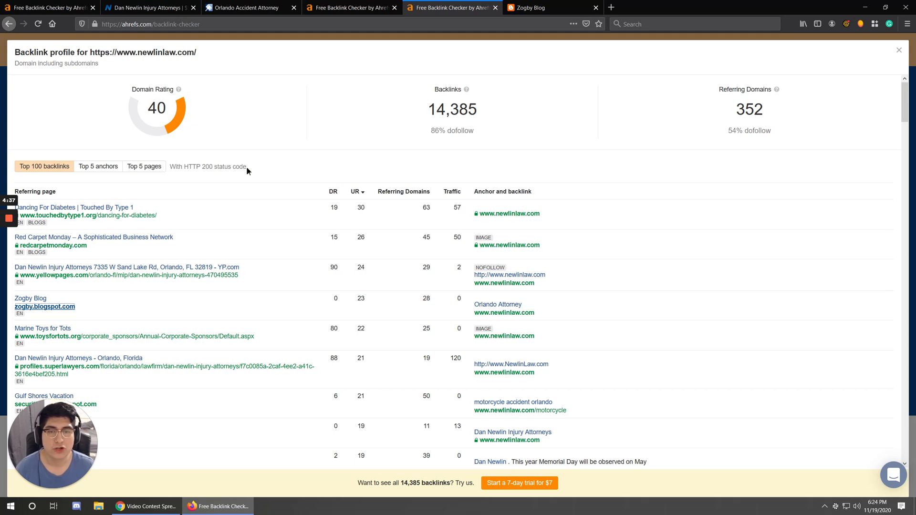
{"action": "mouse_move", "coordinate": [384, 256]}
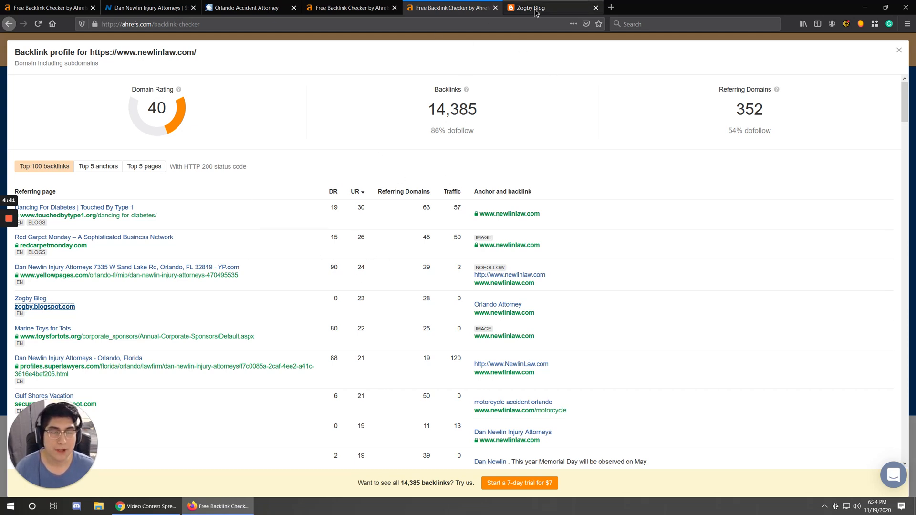
{"action": "mouse_move", "coordinate": [529, 8]}
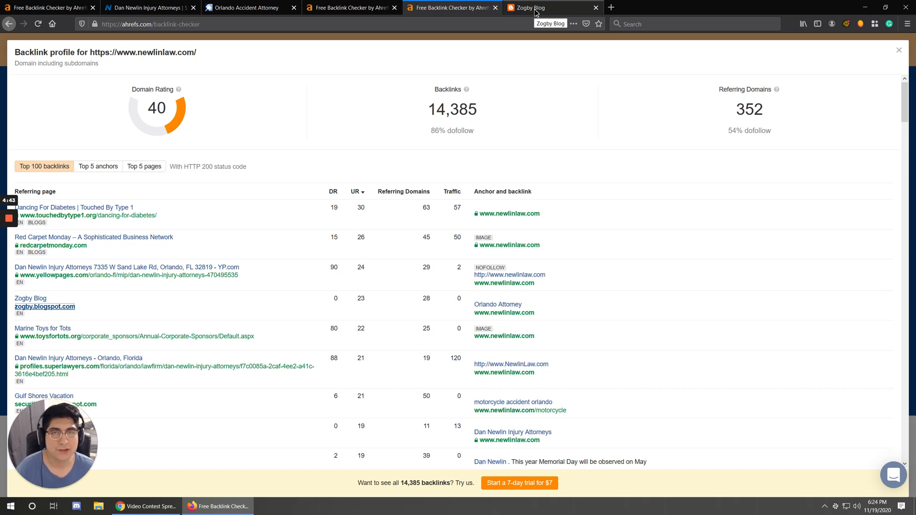